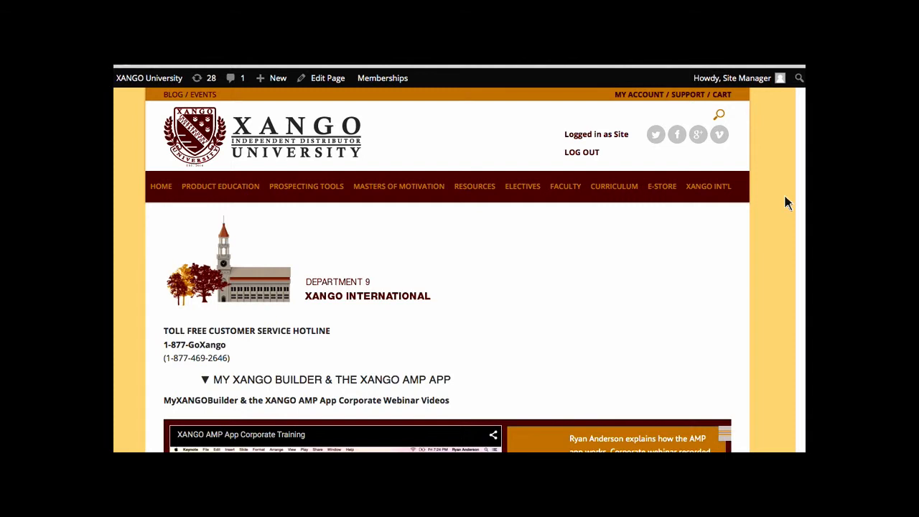
{"action": "mouse_move", "coordinate": [642, 172]}
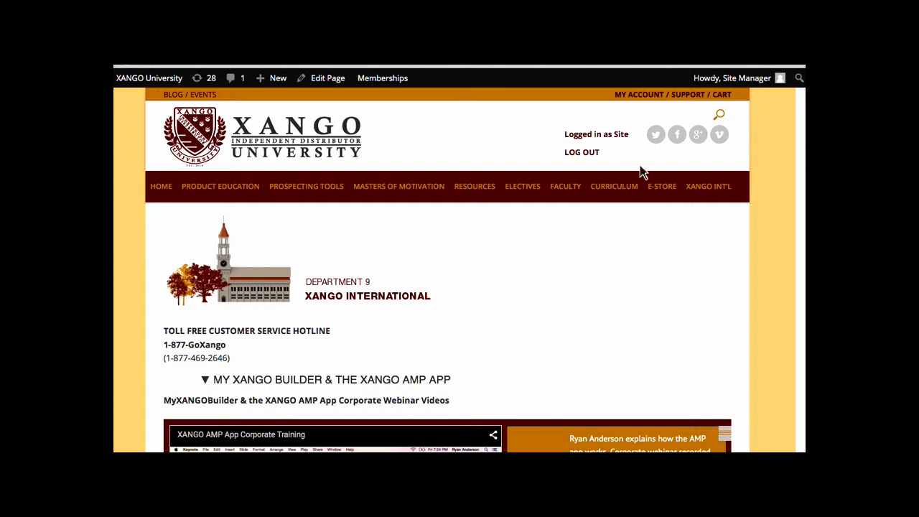
{"action": "scroll", "scroll_direction": "down", "scroll_amount": 3}
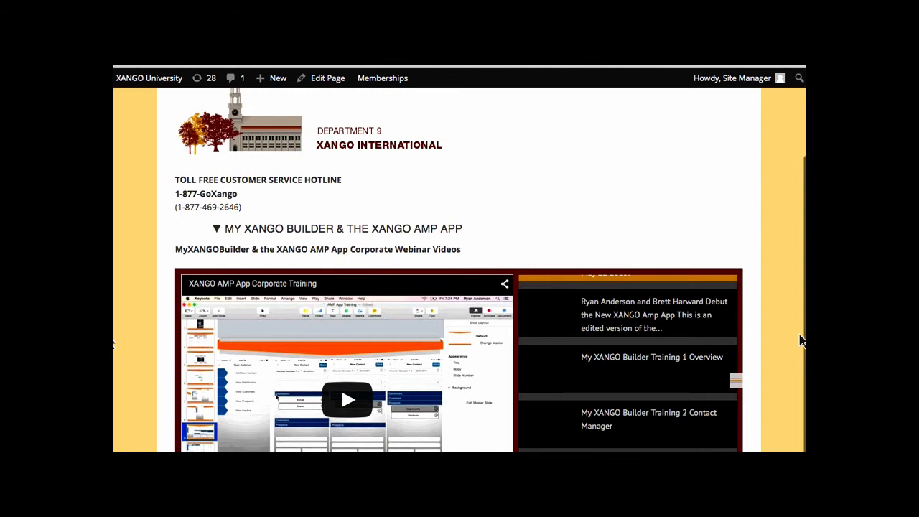
{"action": "scroll", "scroll_direction": "down", "scroll_amount": 3}
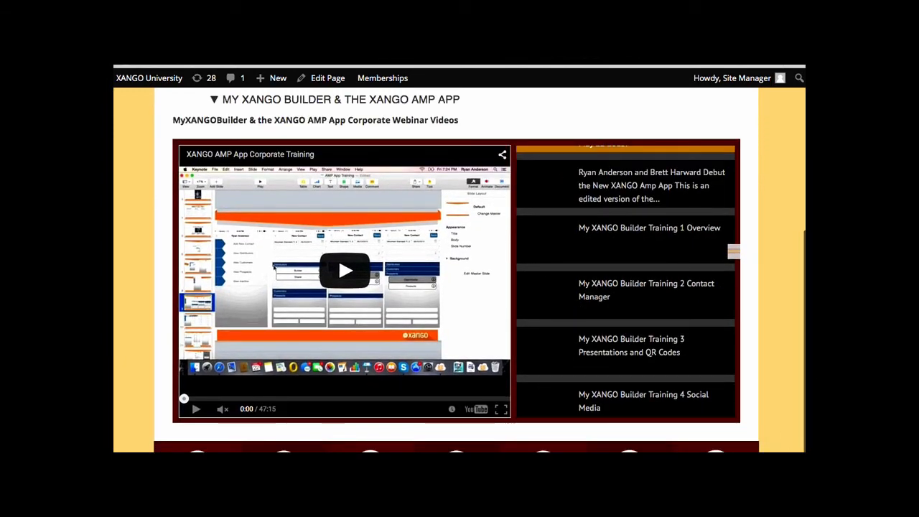